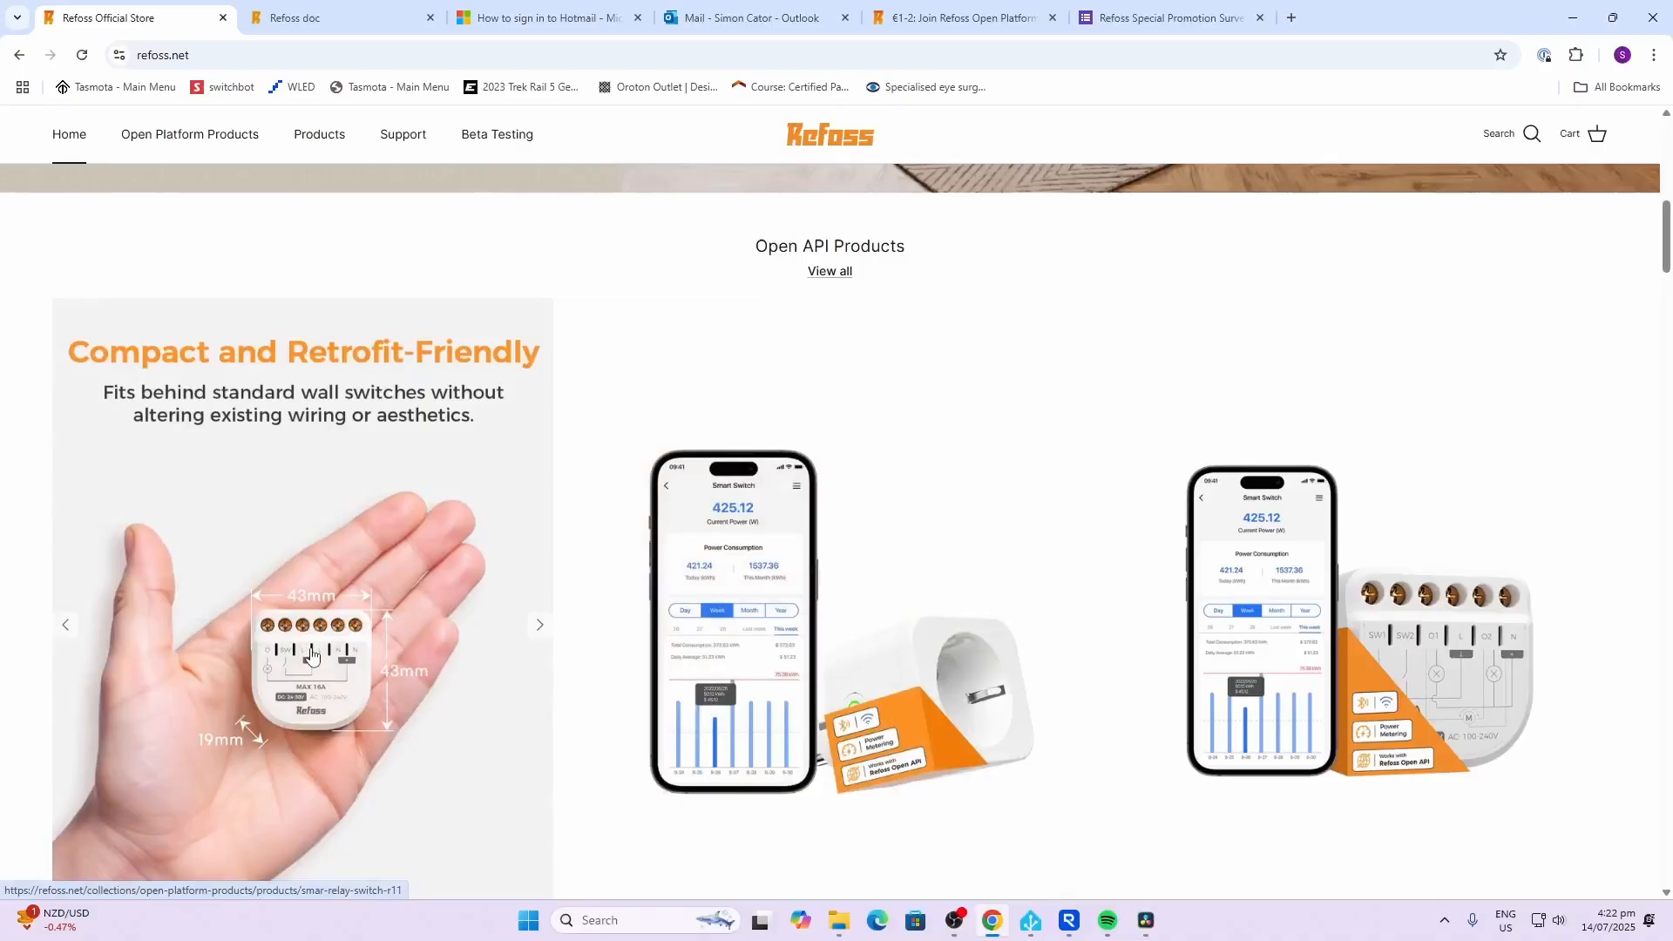
- View the Refoss docs home, then open the R11 Open API relay switch store page ($16.99)
click(538, 624)
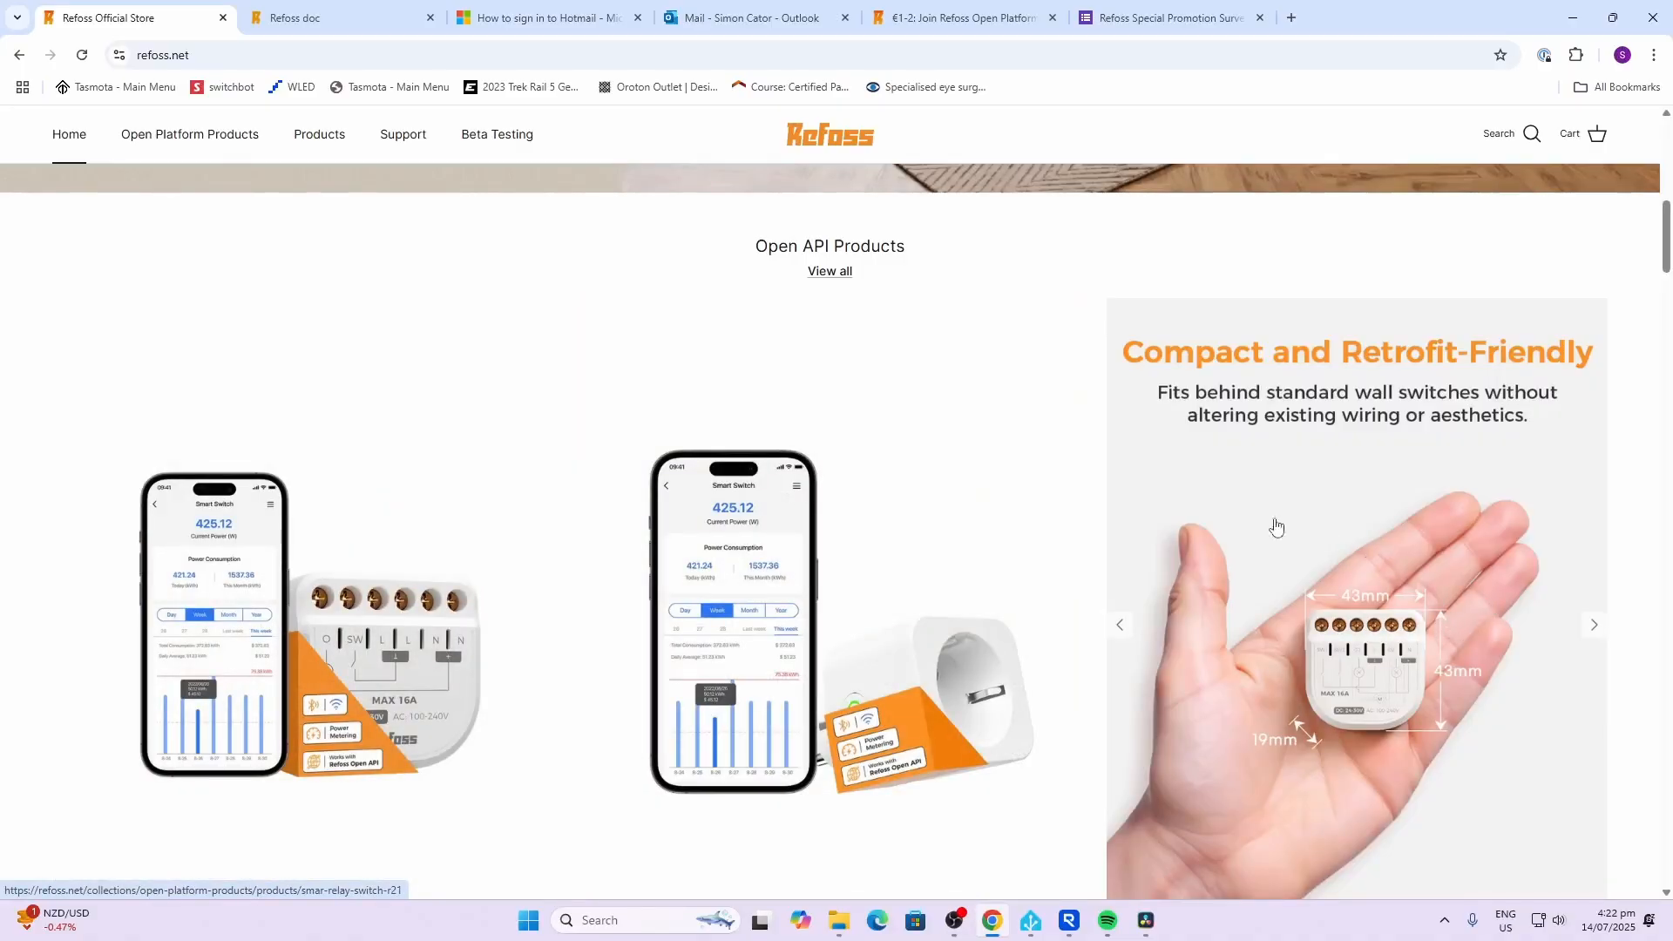
click(1121, 624)
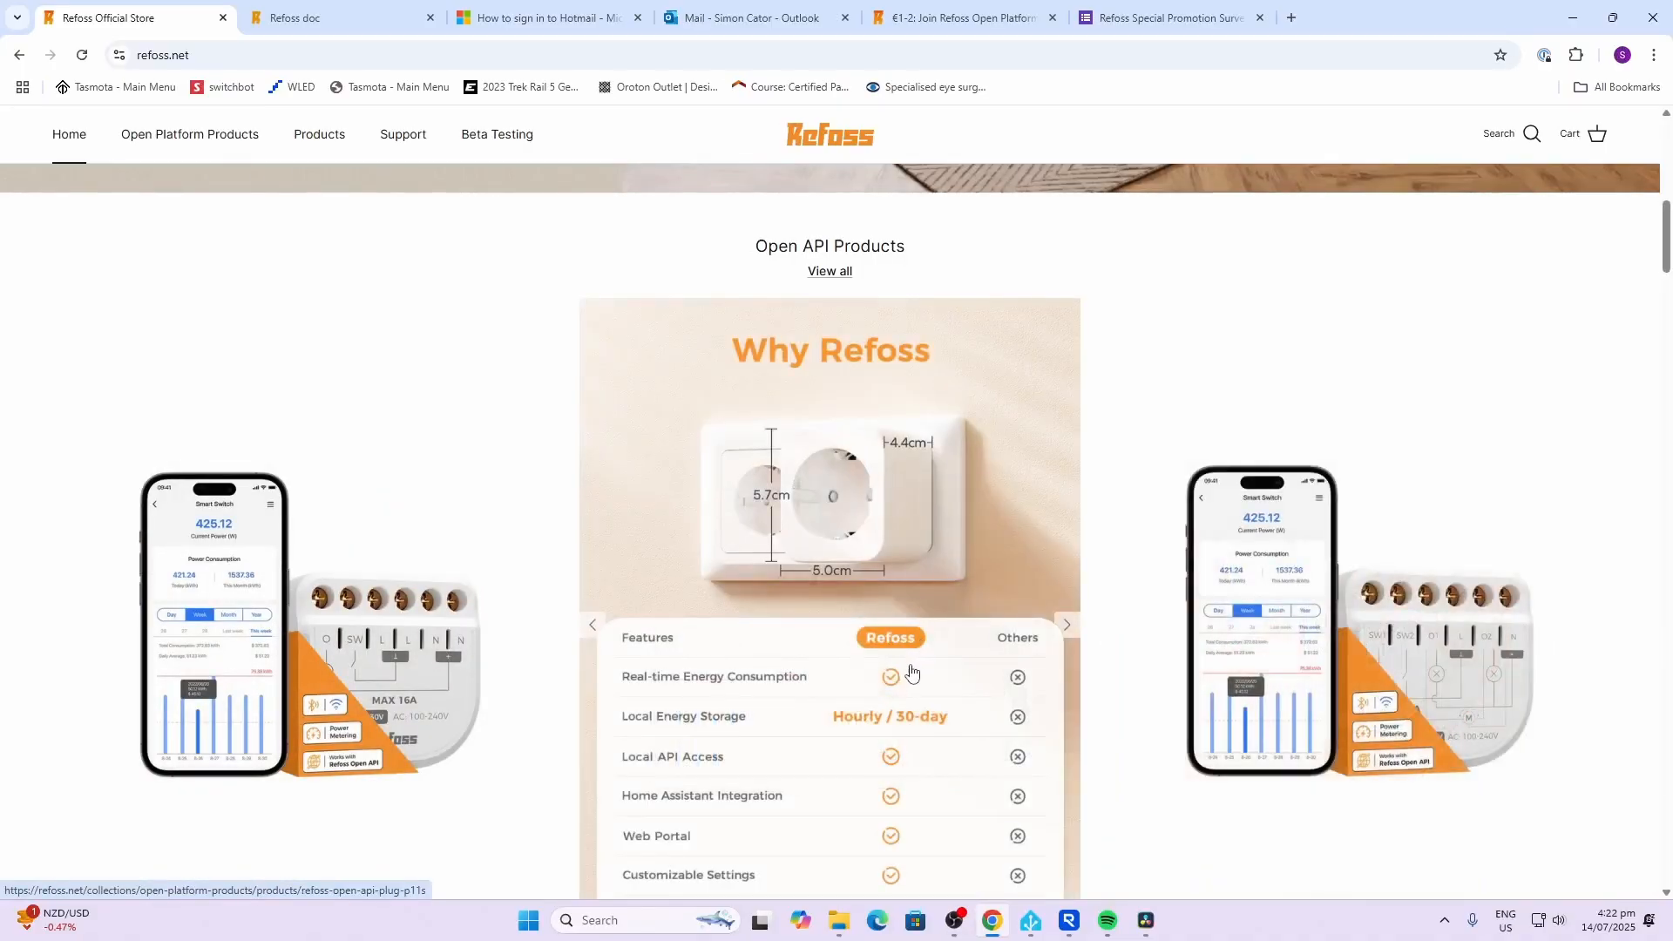
click(320, 17)
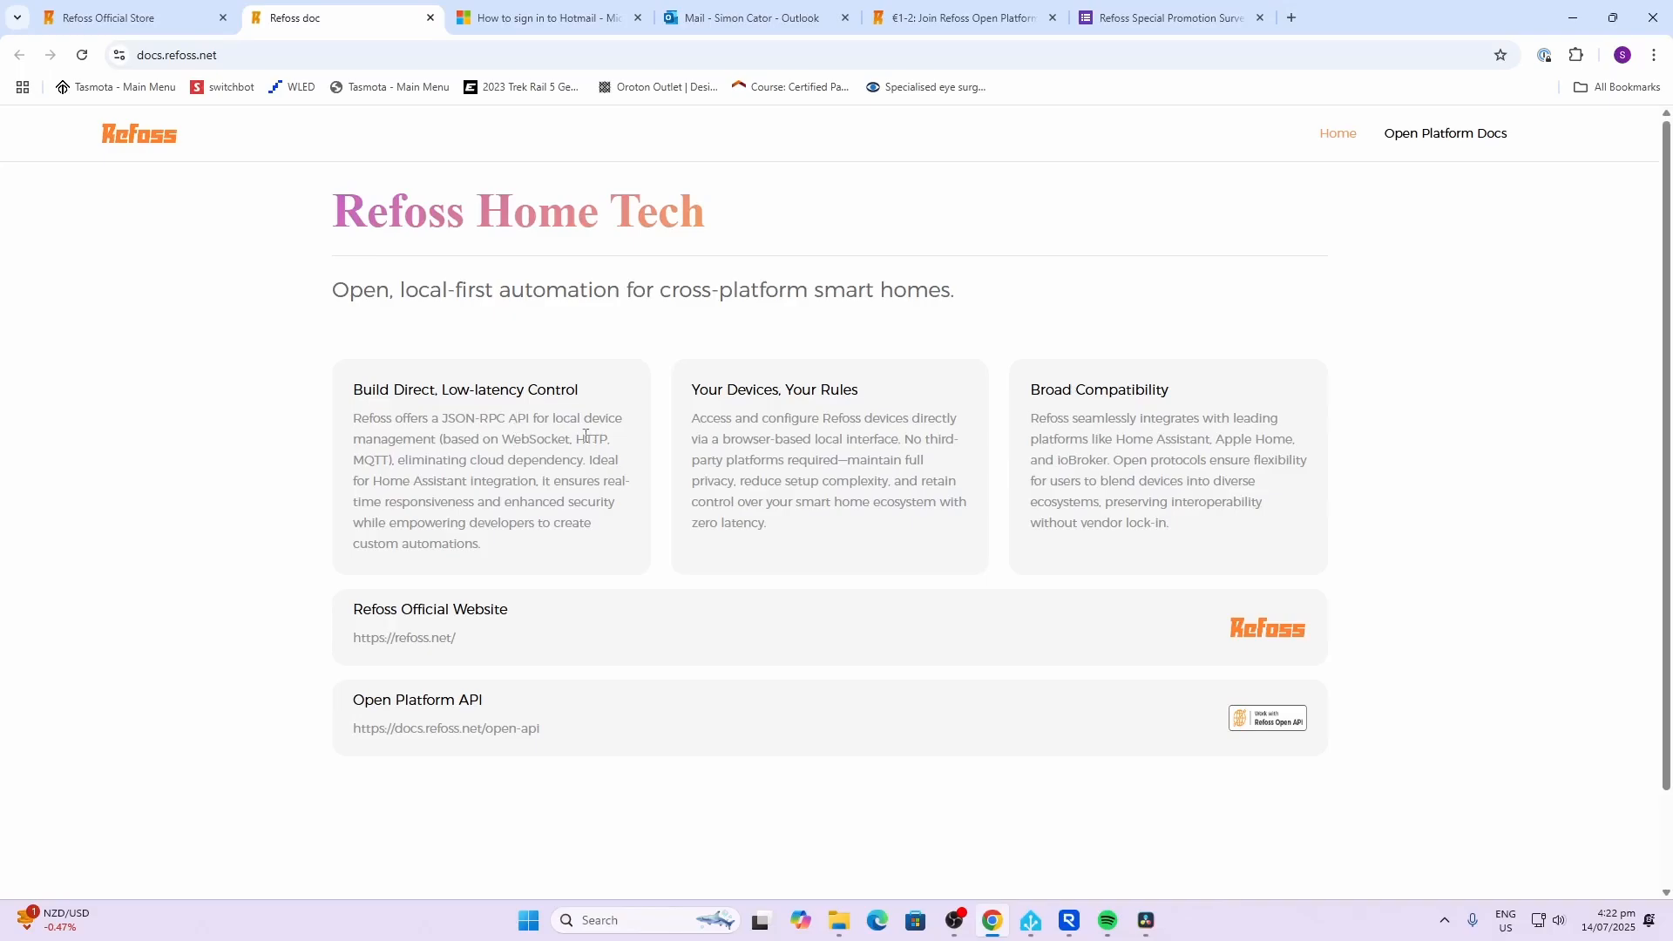
mouse_move(382, 459)
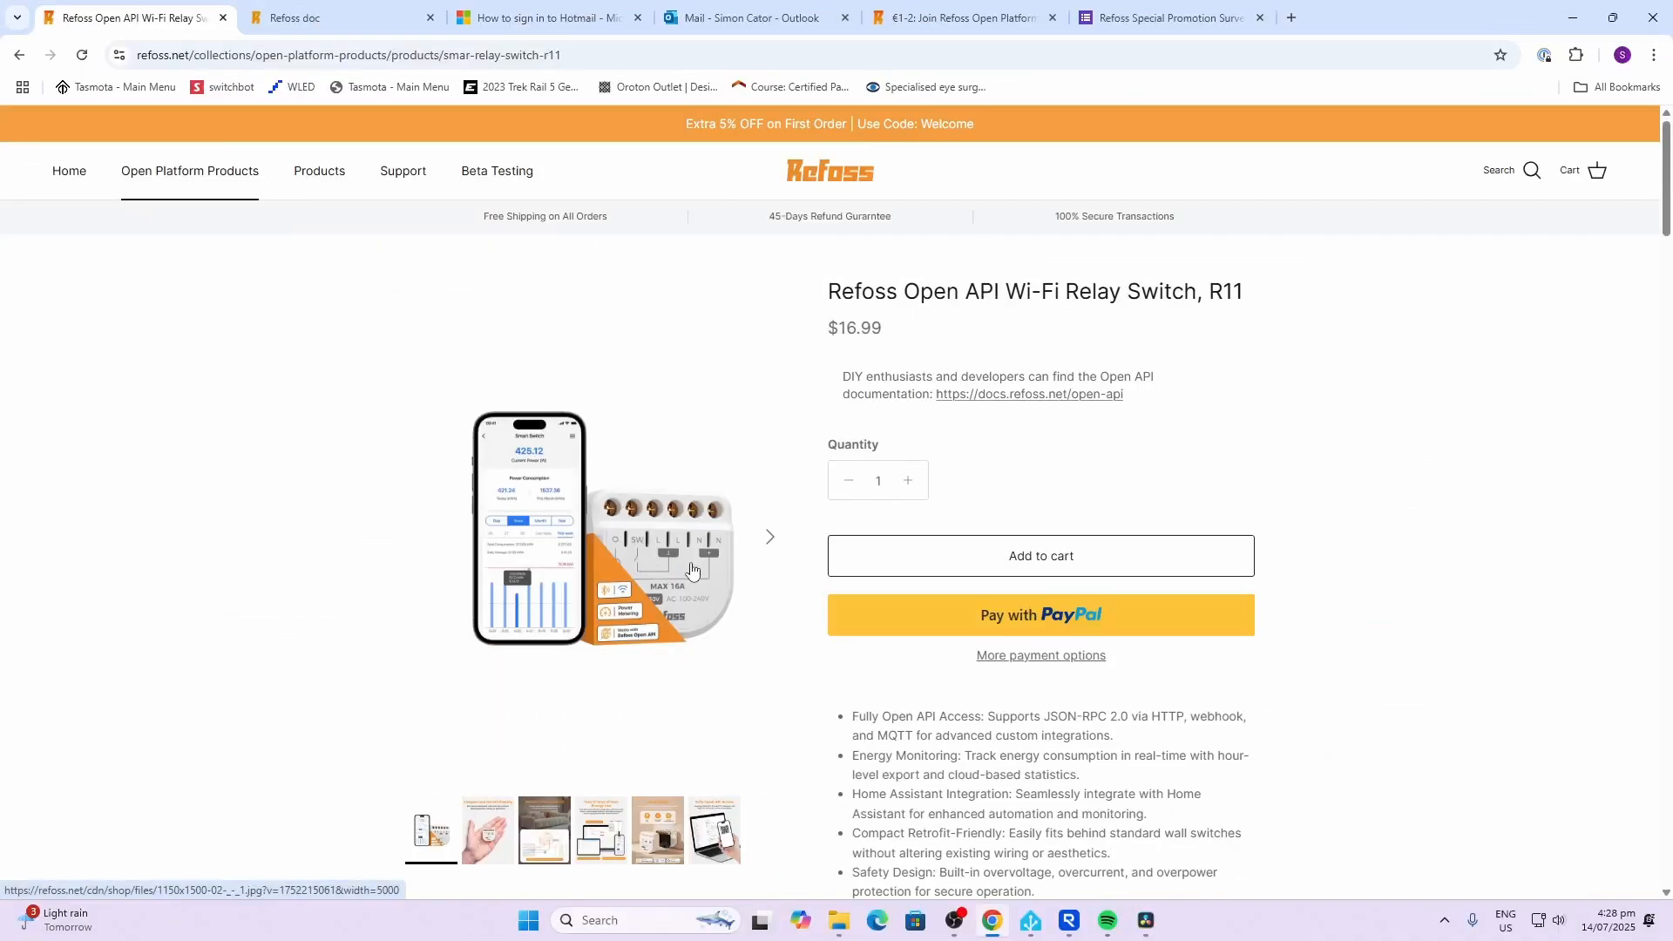
mouse_move(684, 560)
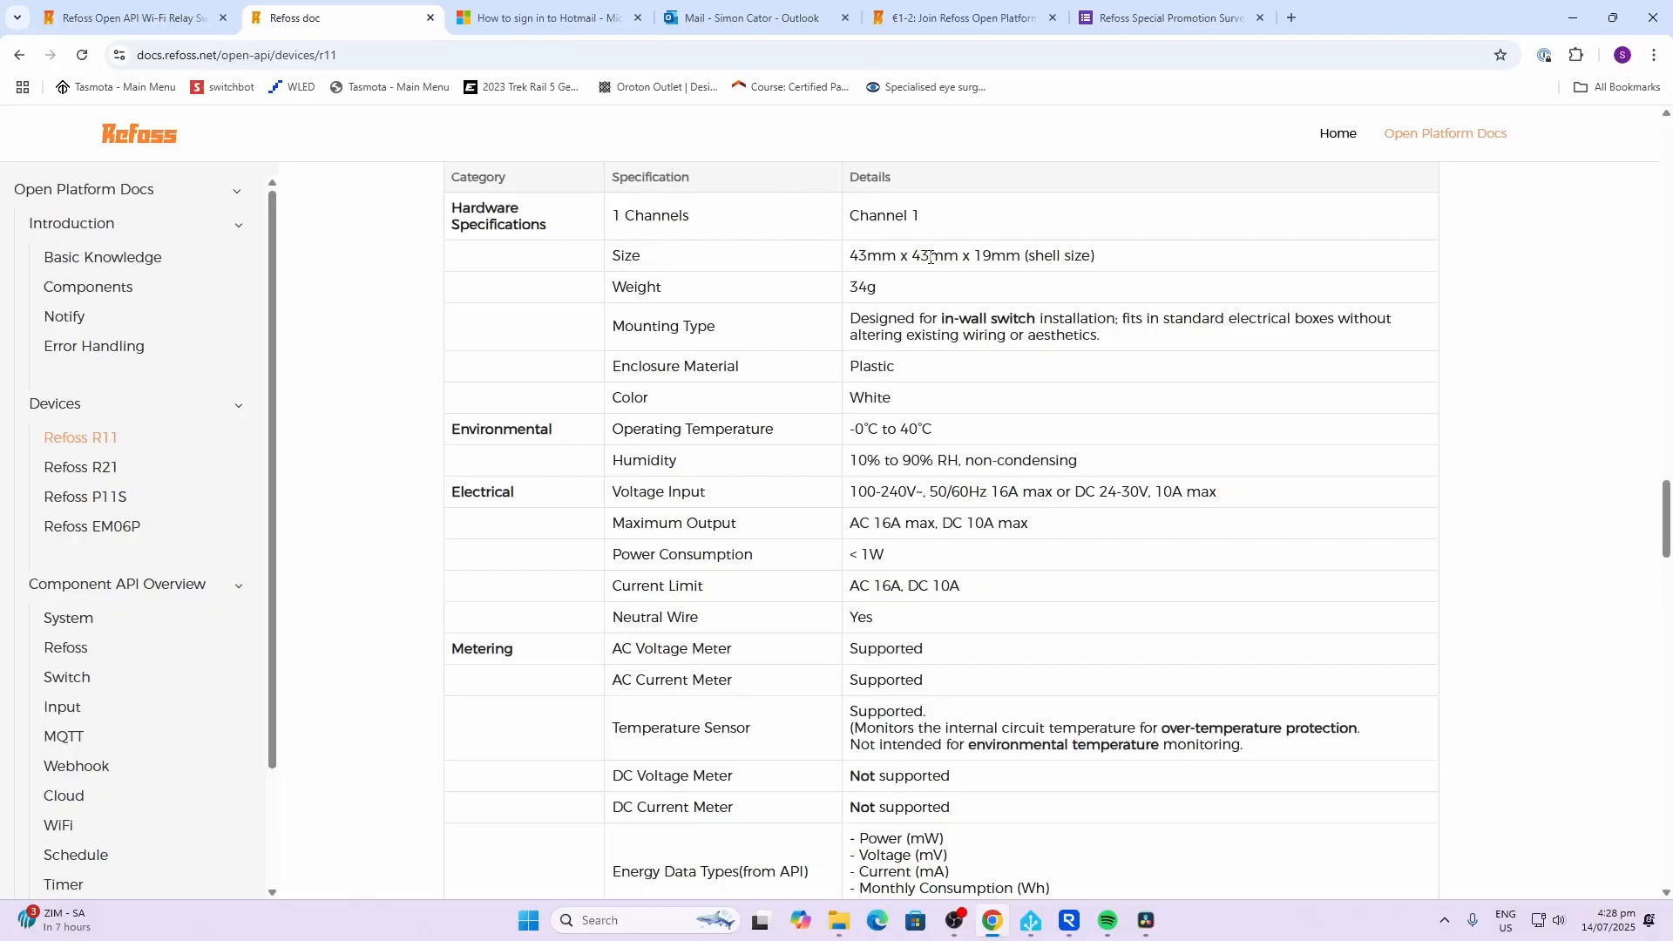
mouse_move(932, 493)
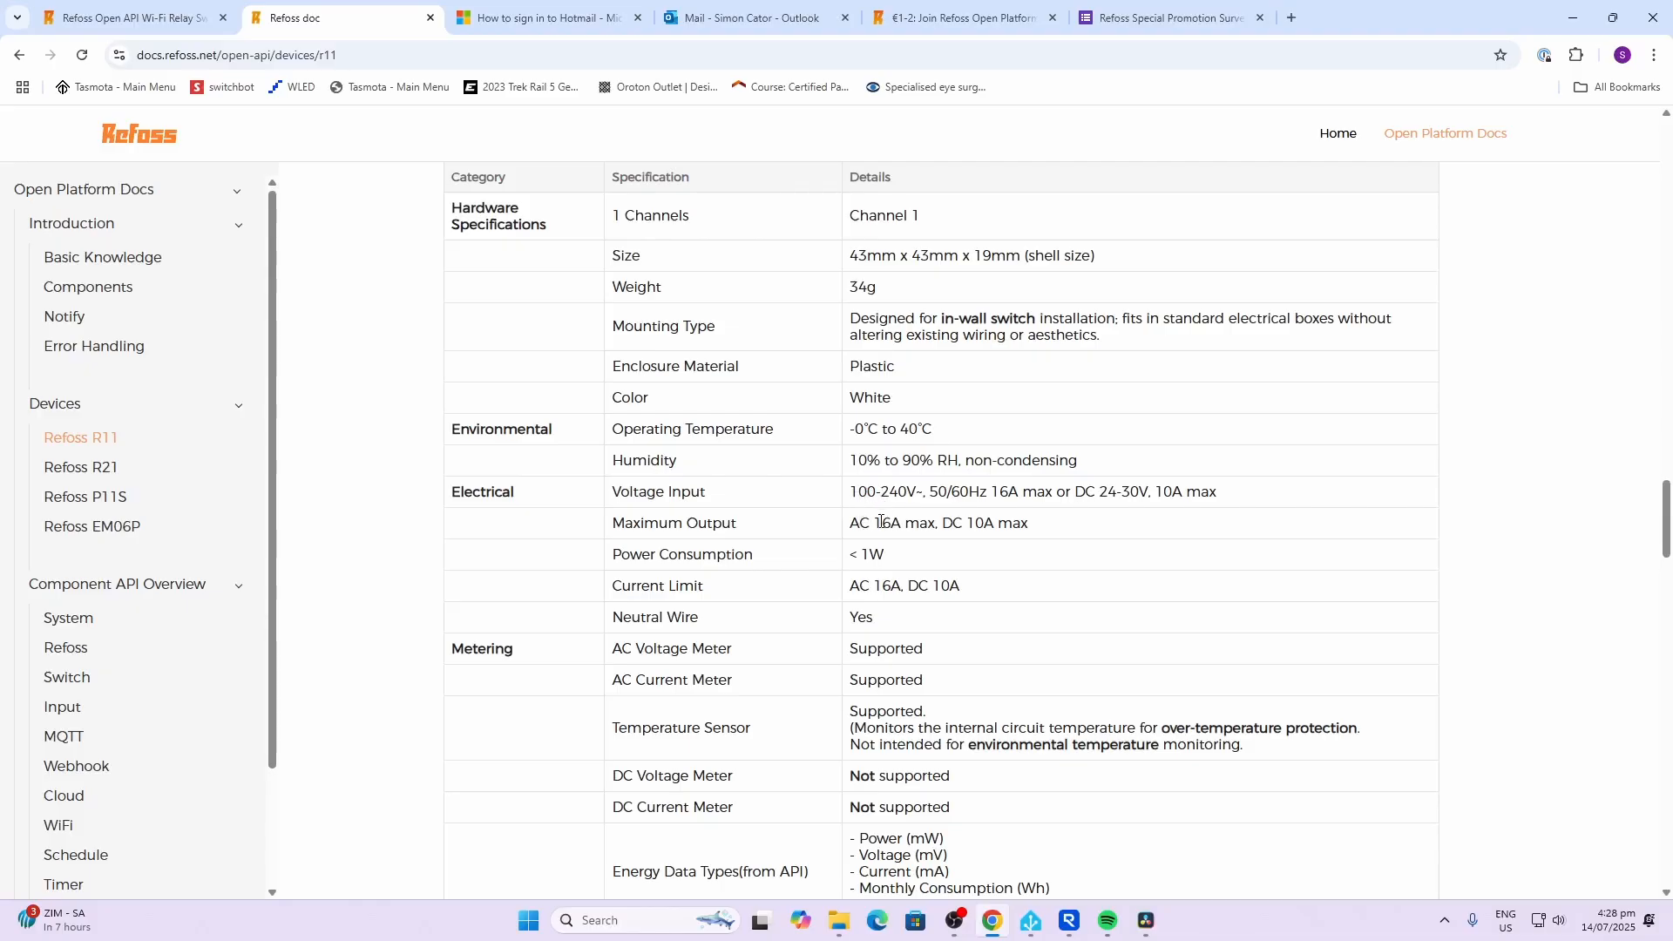
- Scroll the R11 spec table past radio, CPU and software features to Wiring Diagrams
scroll(down, 3)
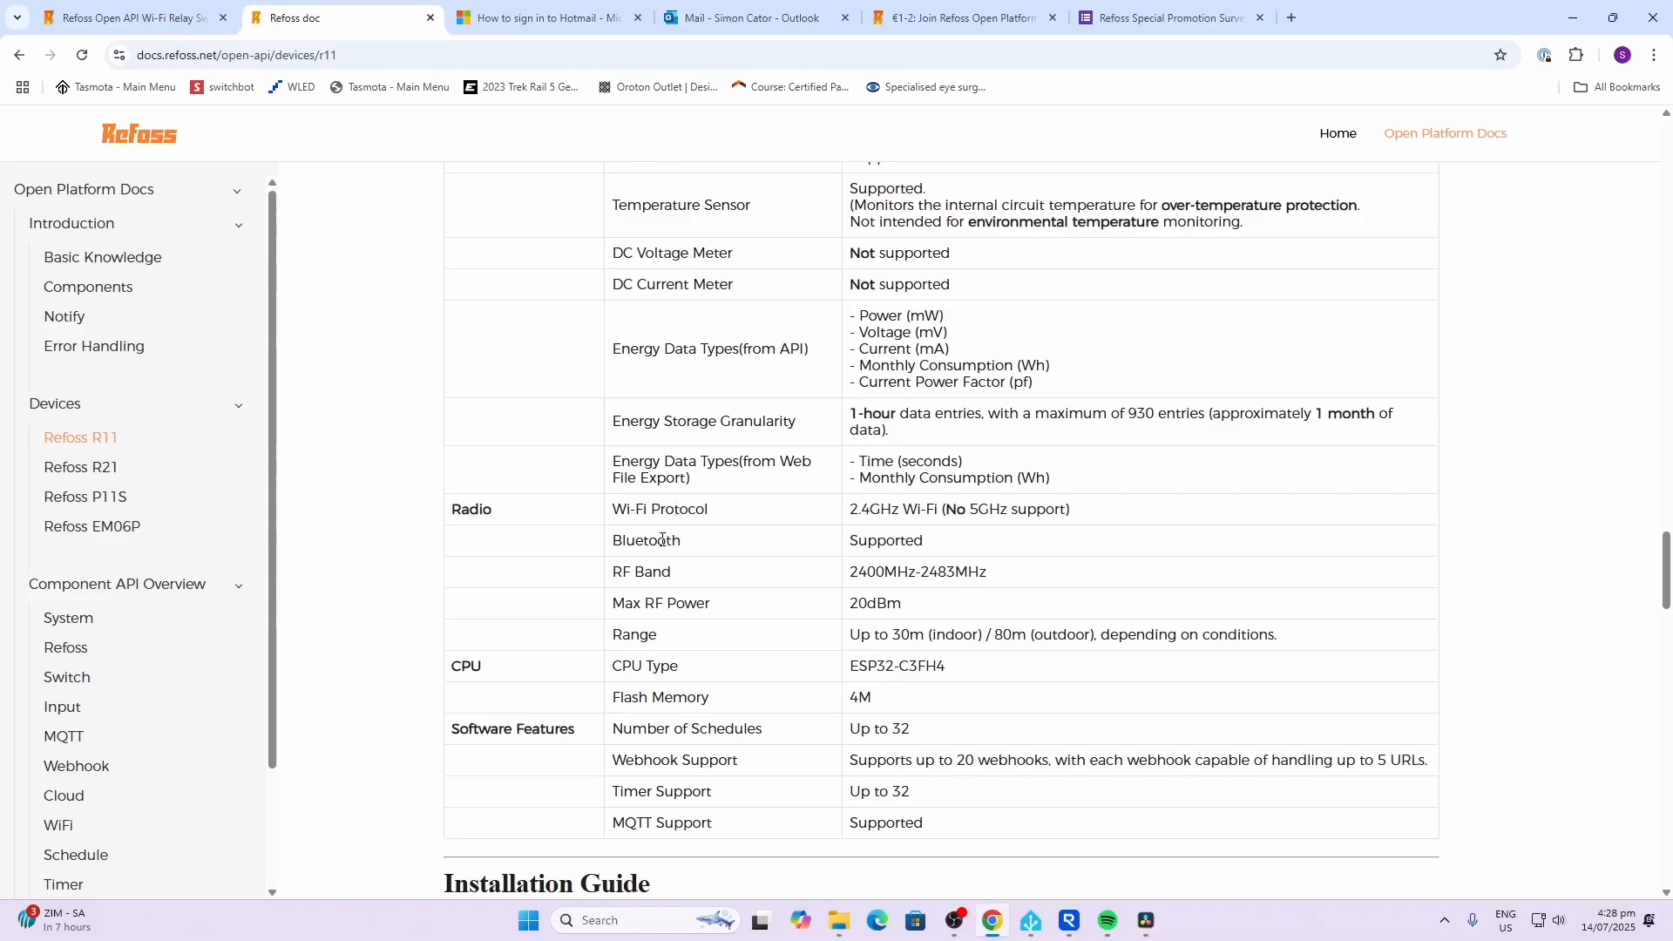
scroll(down, 3)
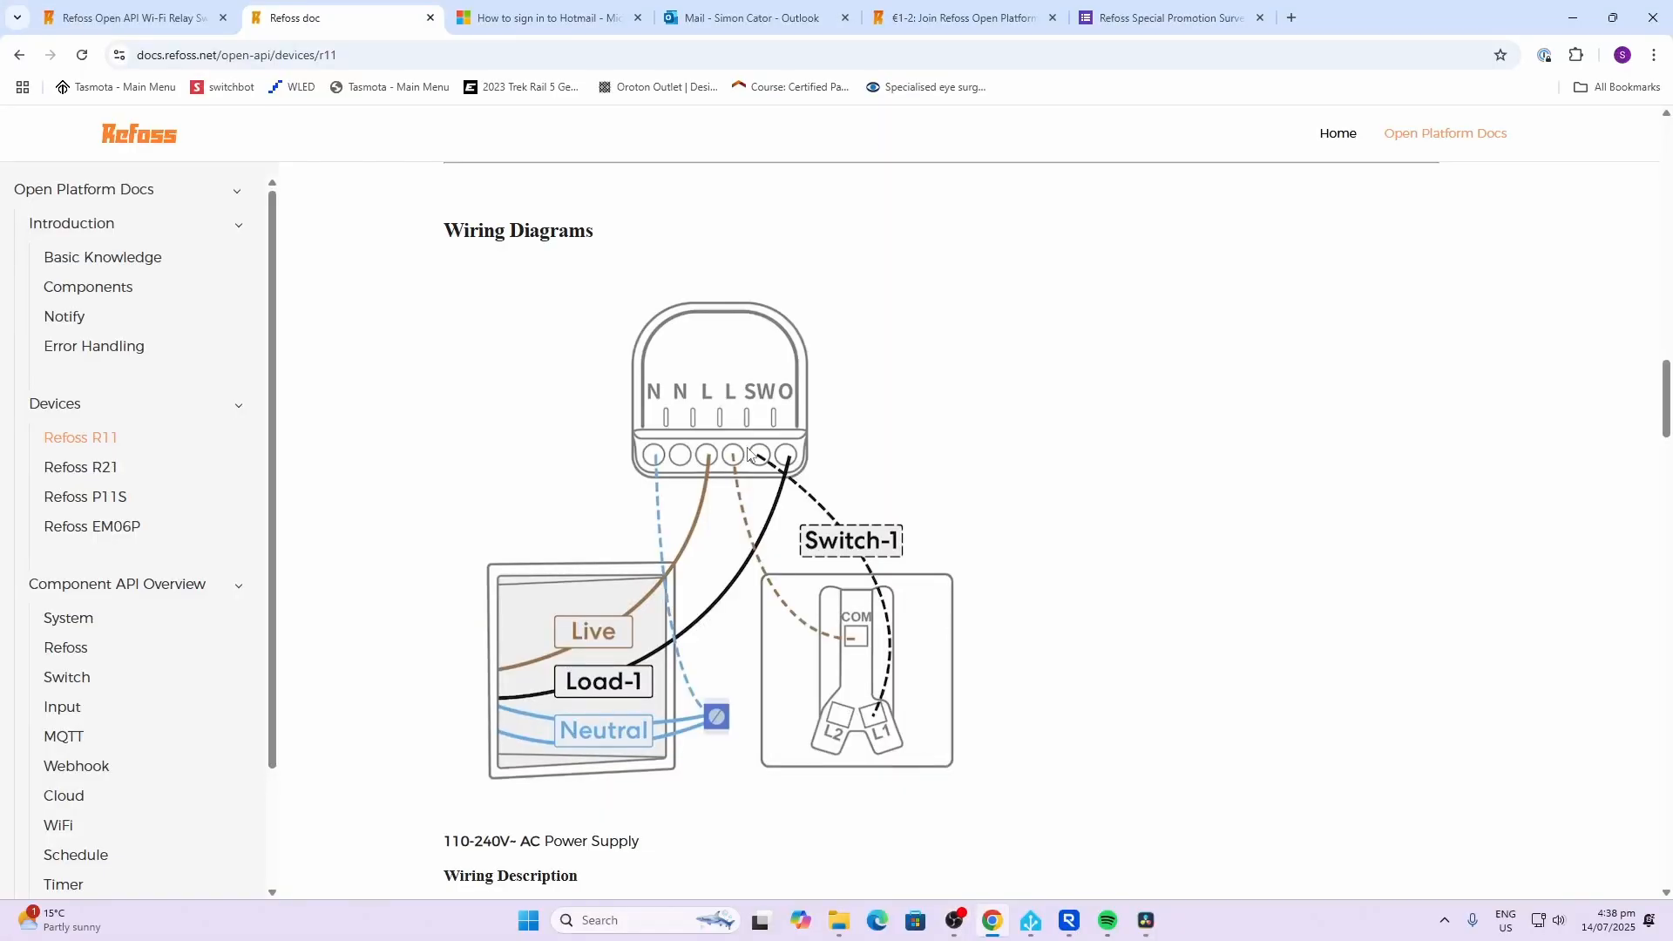
mouse_move(741, 464)
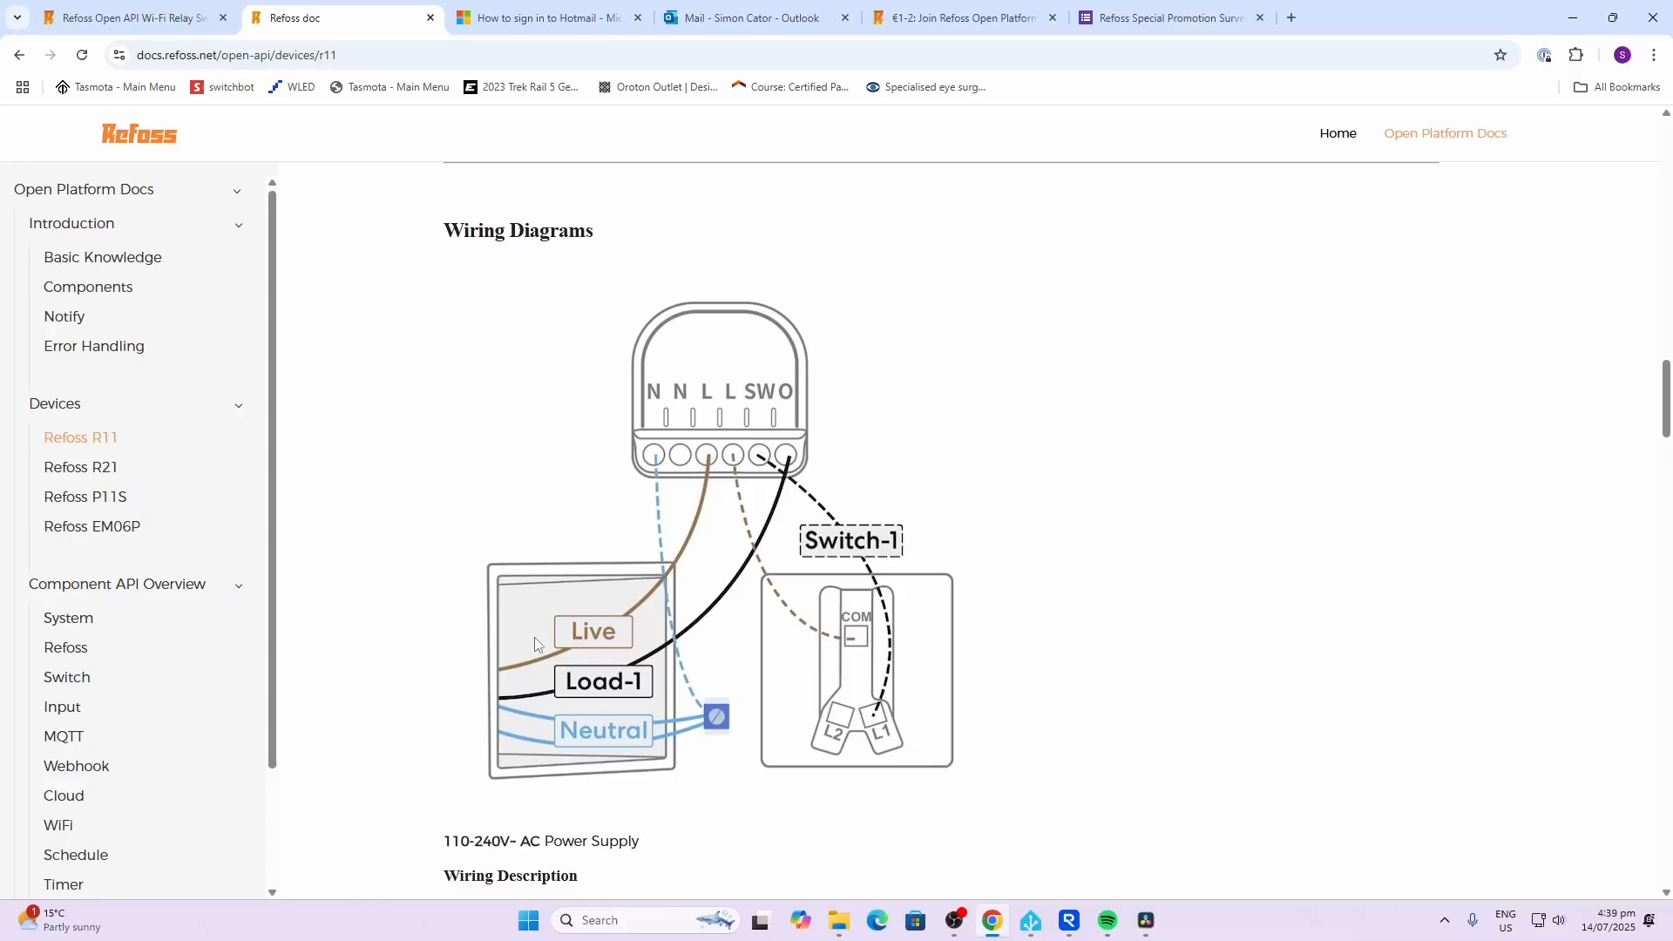
mouse_move(717, 484)
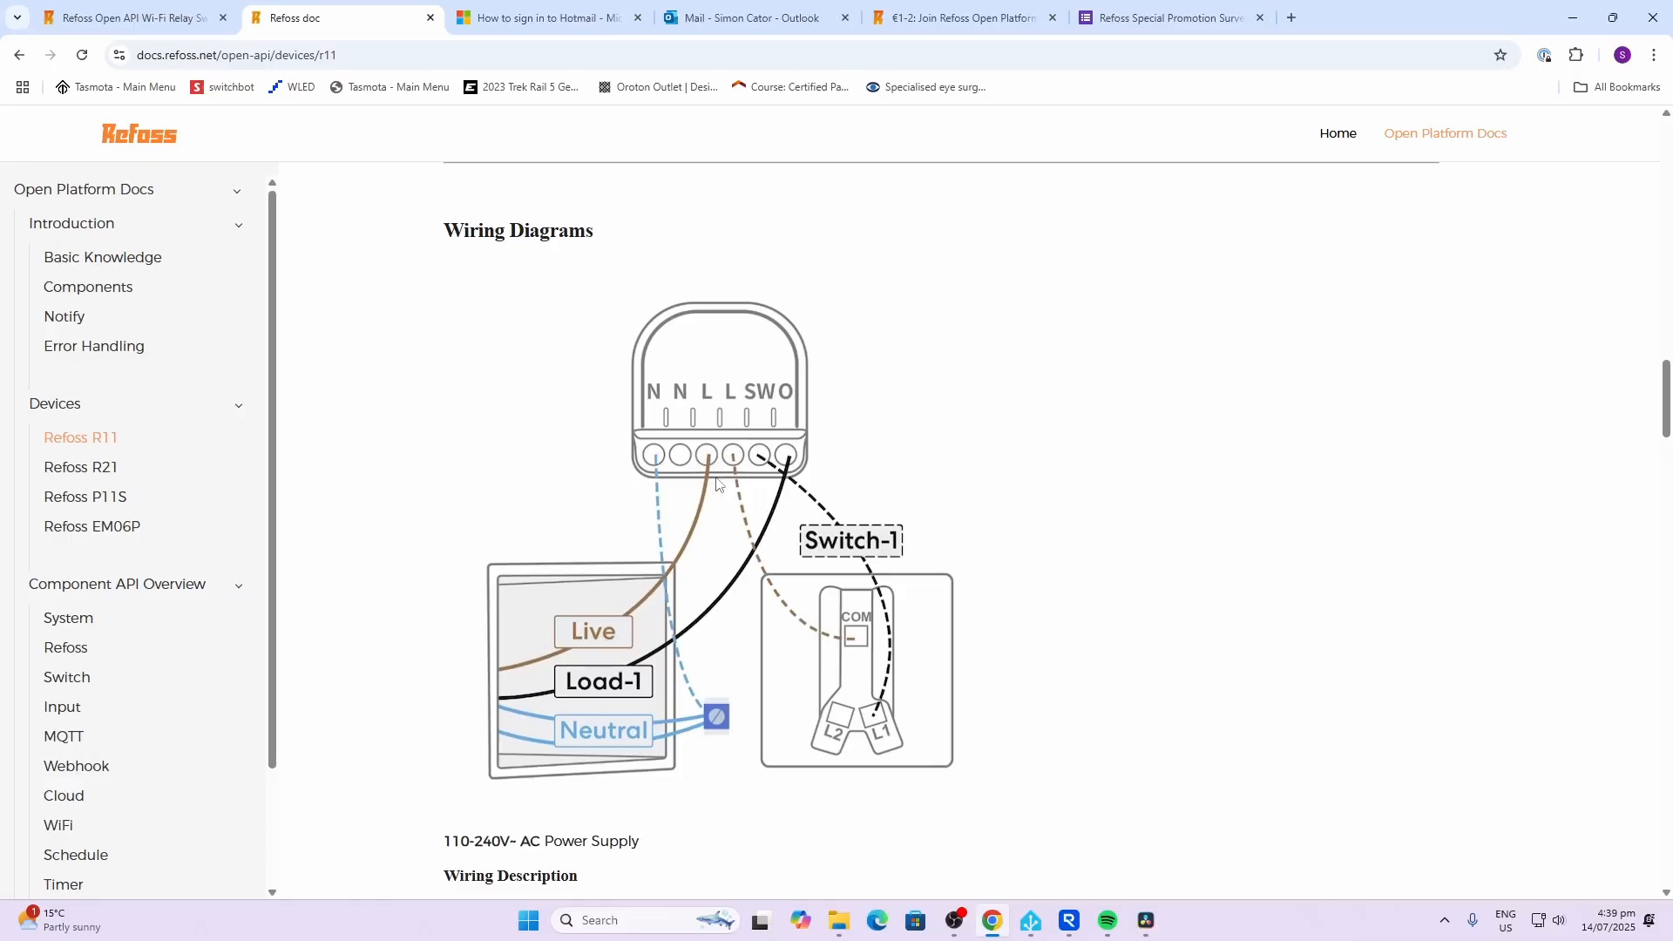
mouse_move(579, 736)
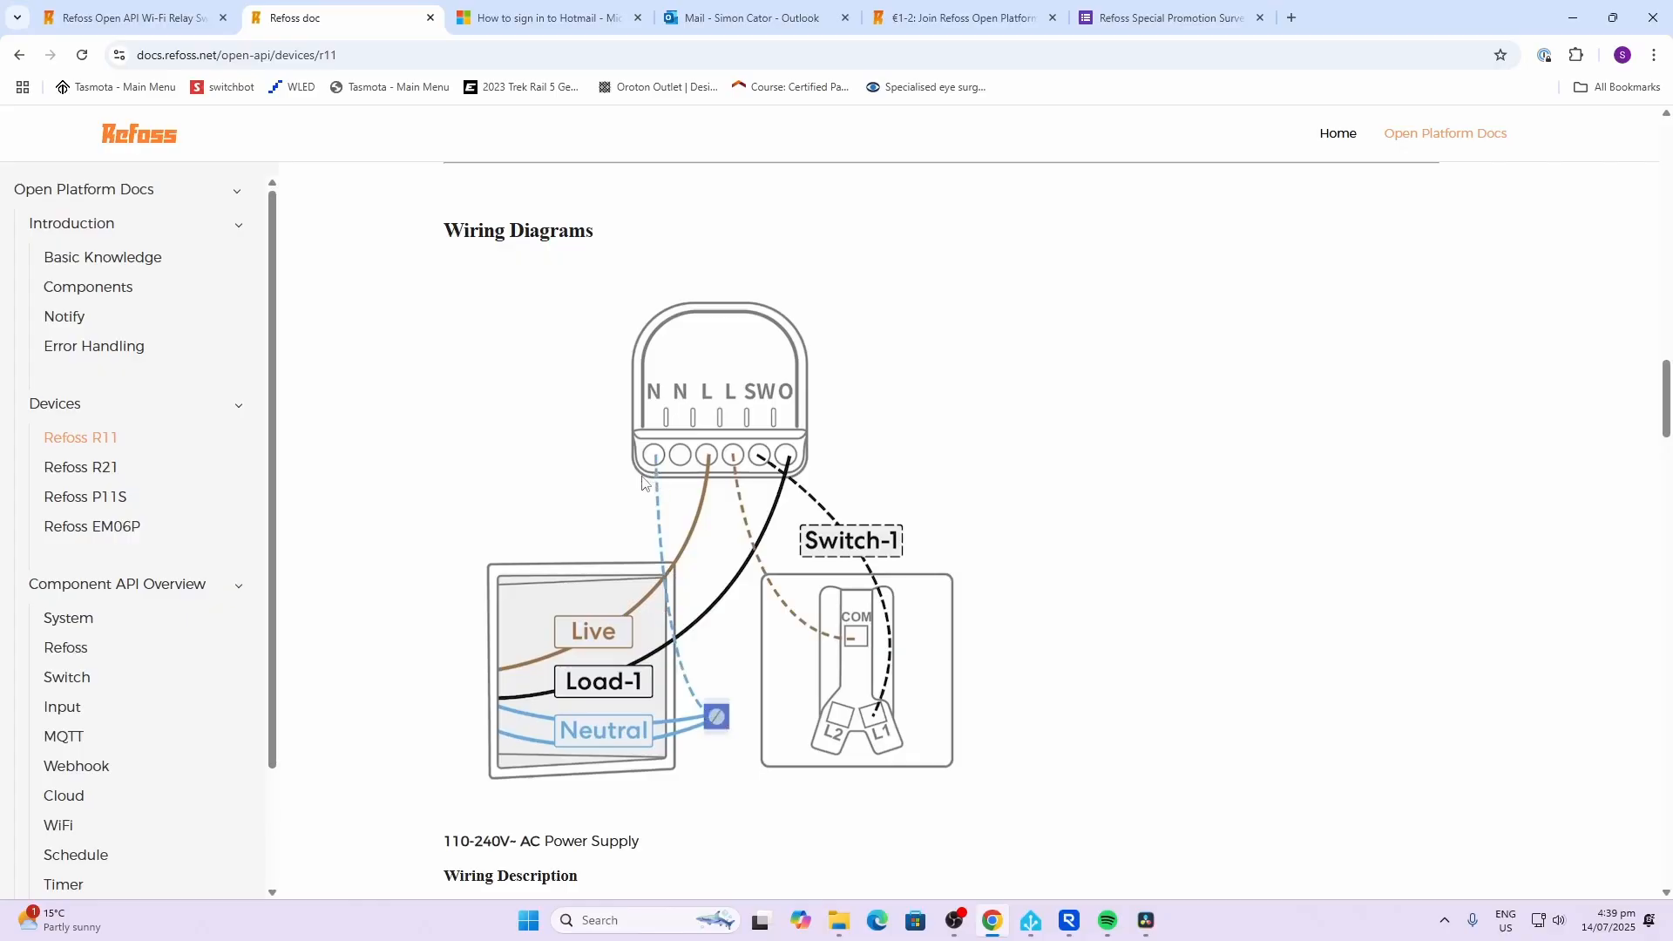
mouse_move(562, 655)
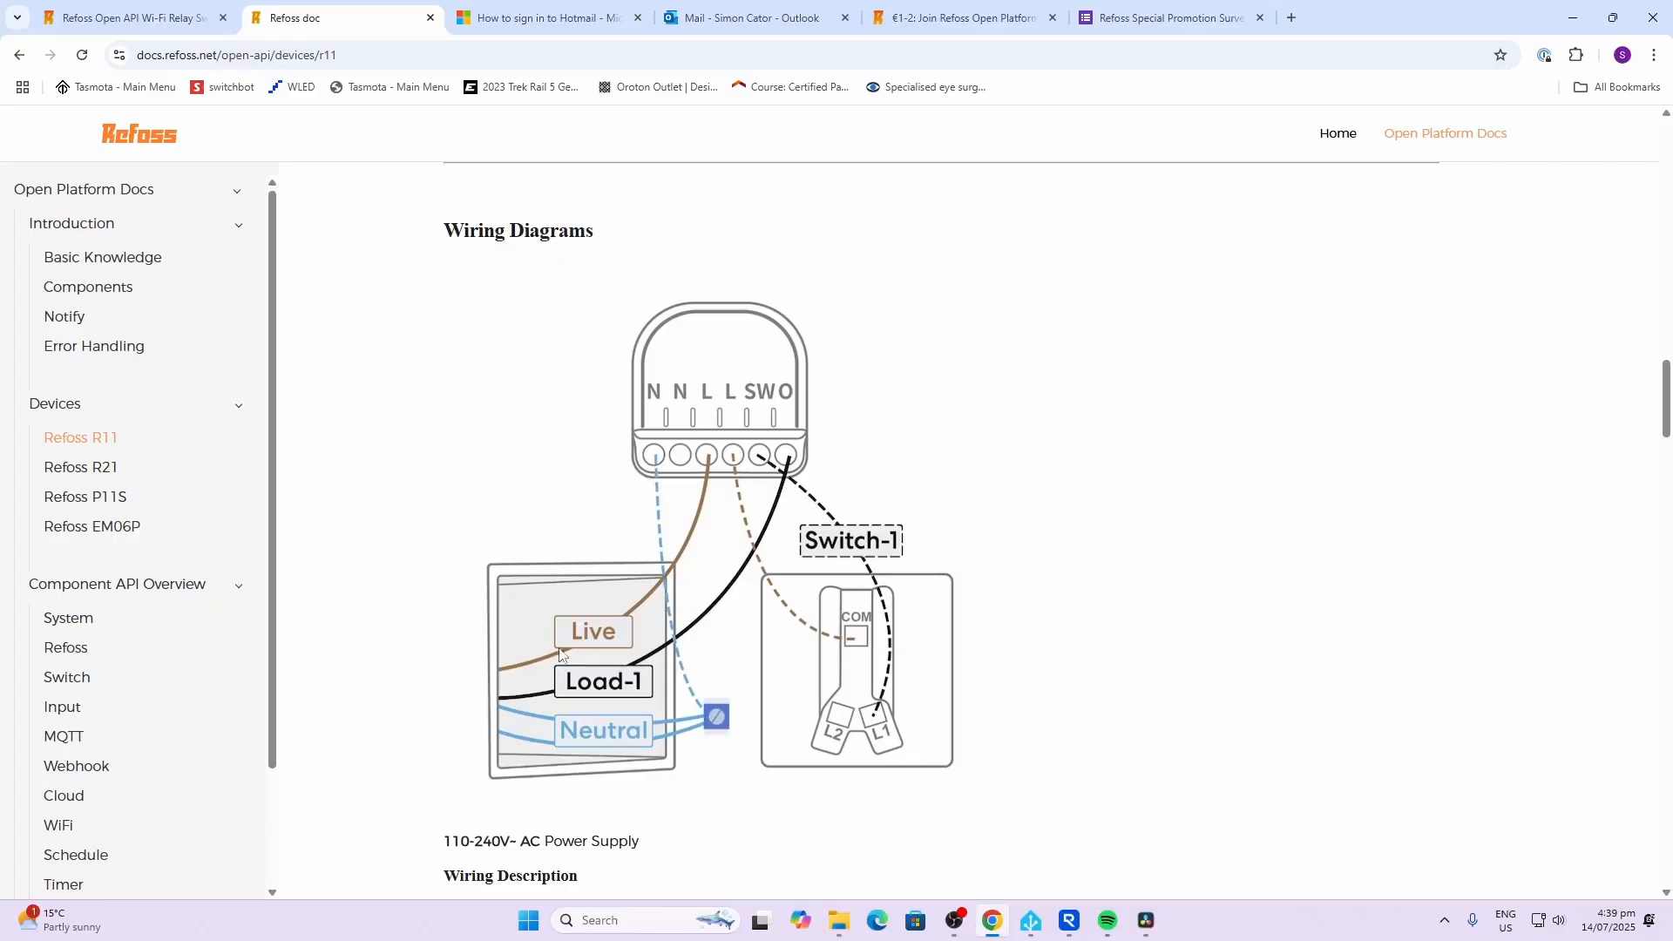
mouse_move(749, 567)
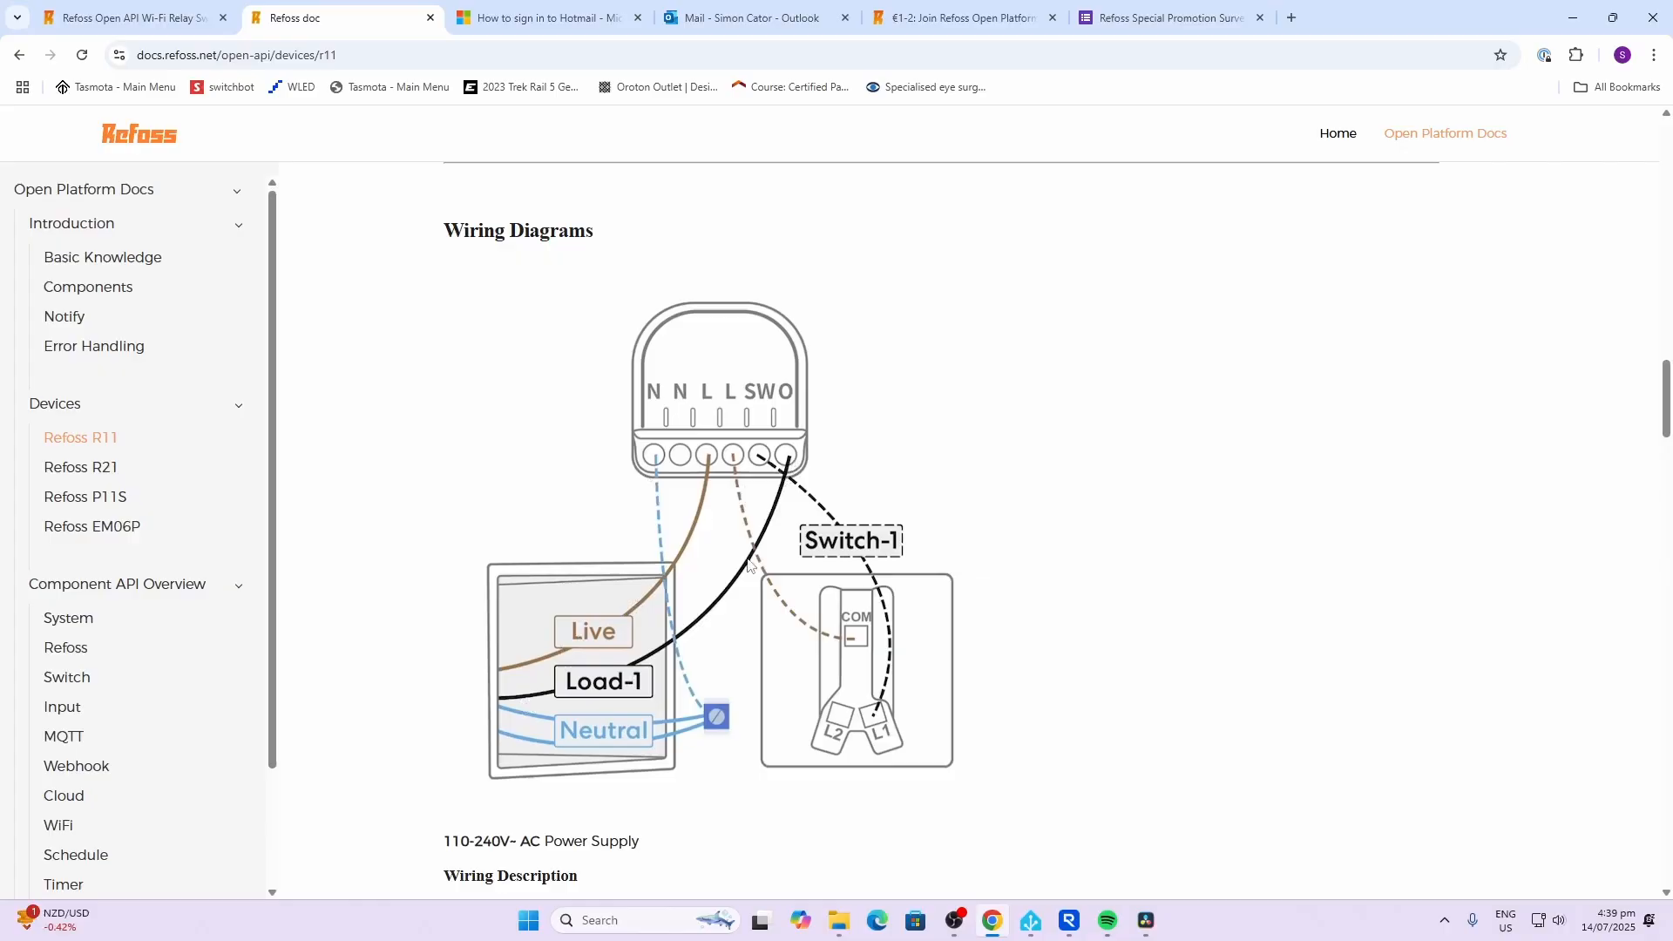
mouse_move(869, 507)
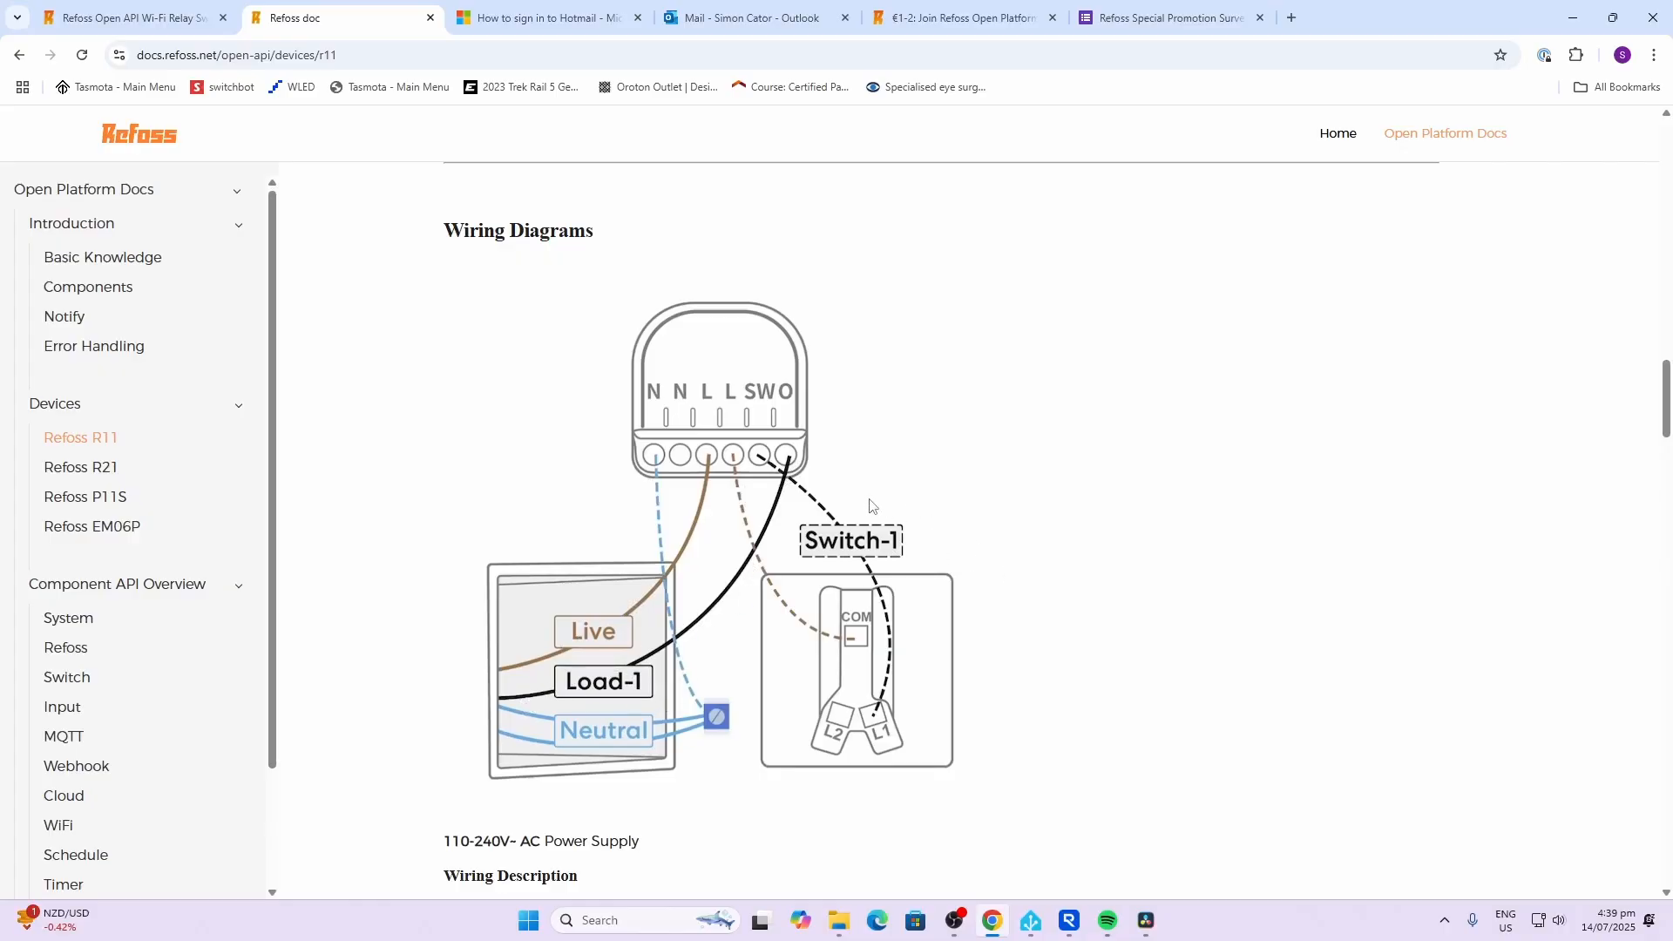
mouse_move(754, 466)
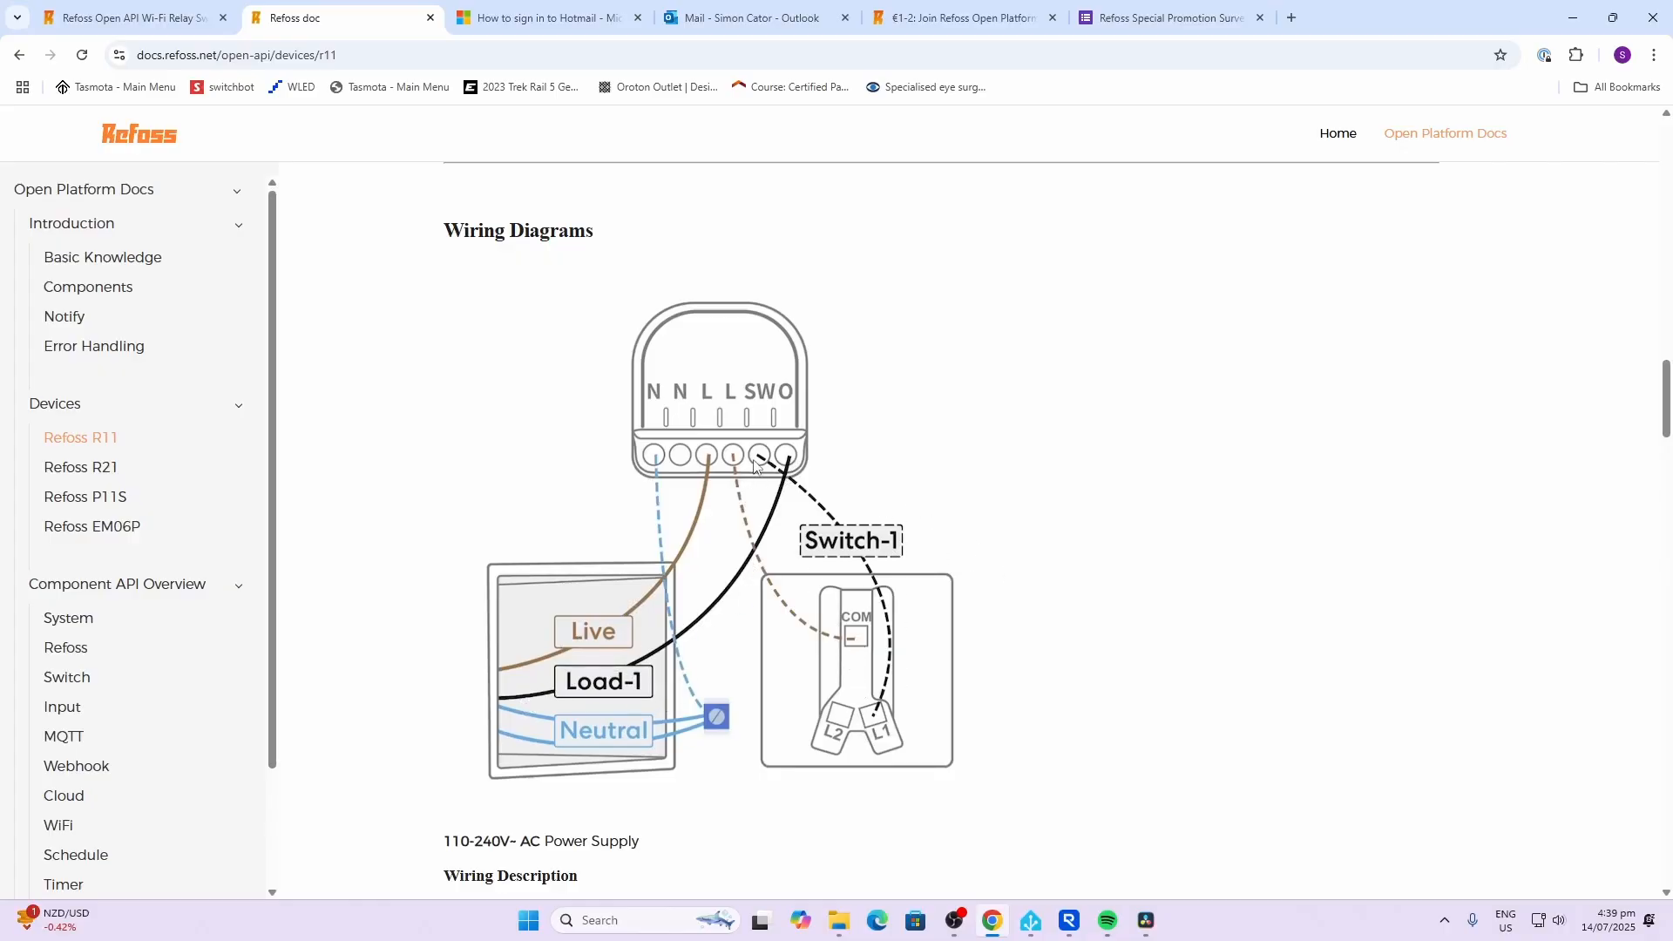